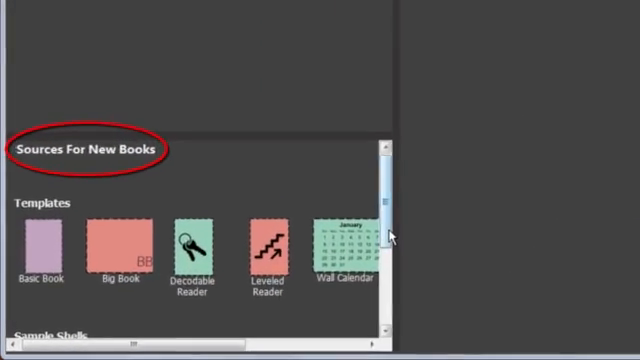
- Browse the 106 Tok Pisin books by scrolling through the filtered results
scroll(down, 3)
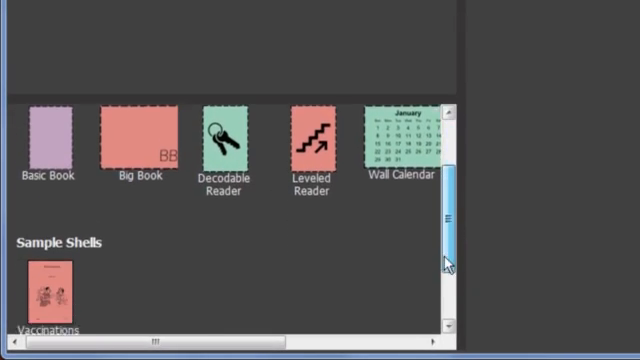
scroll(down, 3)
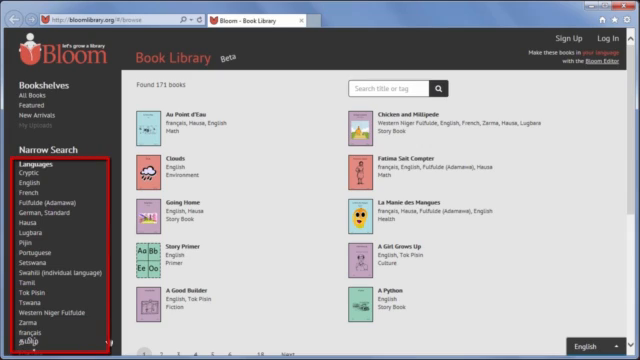
mouse_move(62, 338)
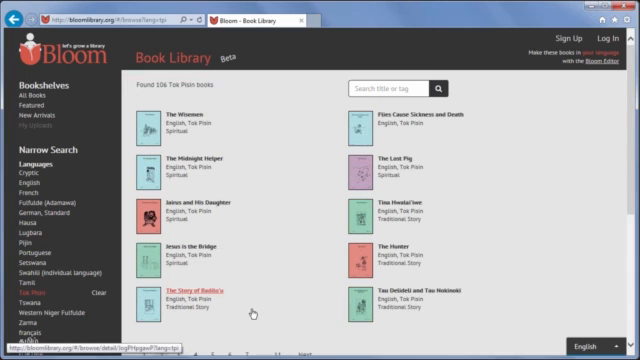
scroll(down, 3)
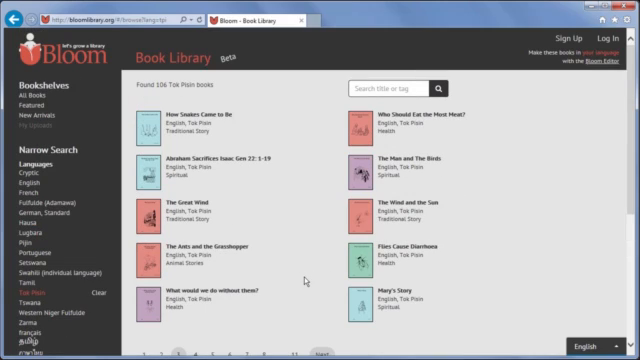
- Clear the Tok Pisin and Agriculture filters to list all 171 books
scroll(down, 3)
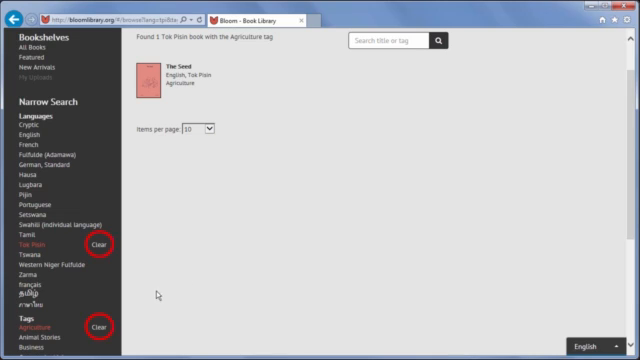
click(95, 245)
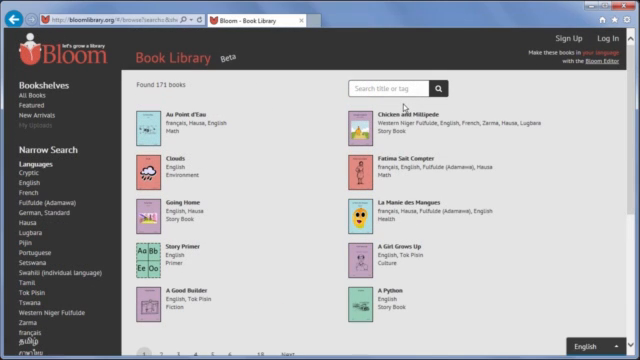
- Search Bloom Library titles for 'mili' to find the millipede book
click(395, 87)
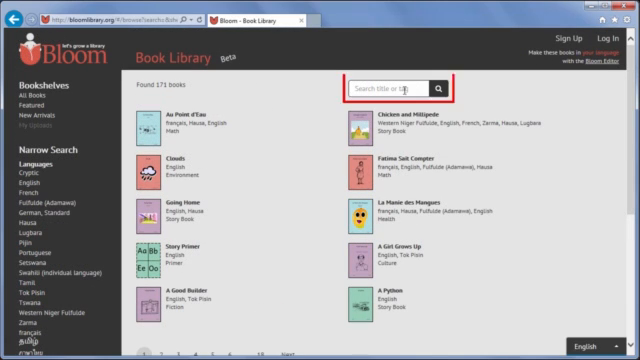
click(400, 84)
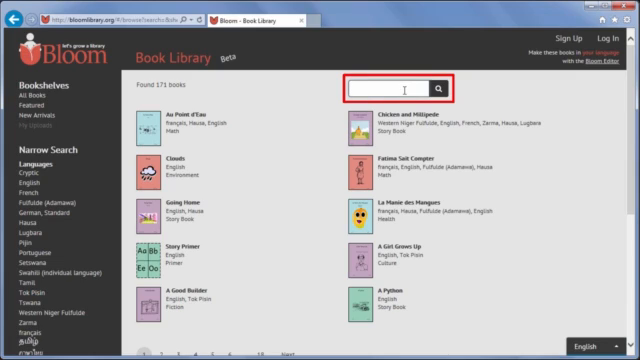
text(mili)
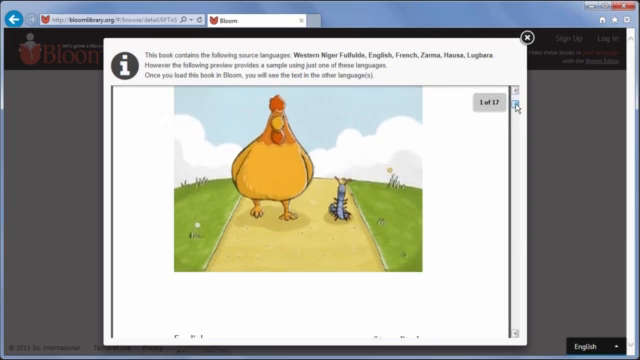
- Page through the Chicken and Millipede preview
click(520, 110)
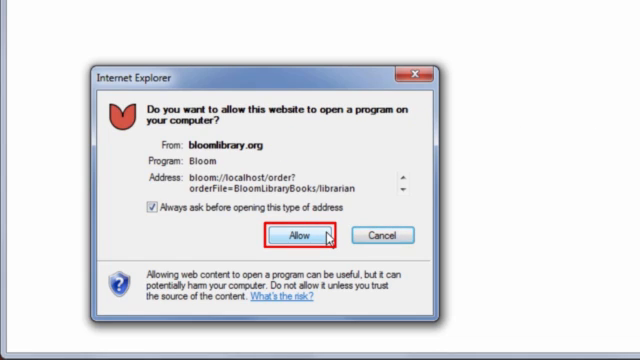
- Allow the website to launch Bloom, accepting the Internet Explorer security warning
click(303, 235)
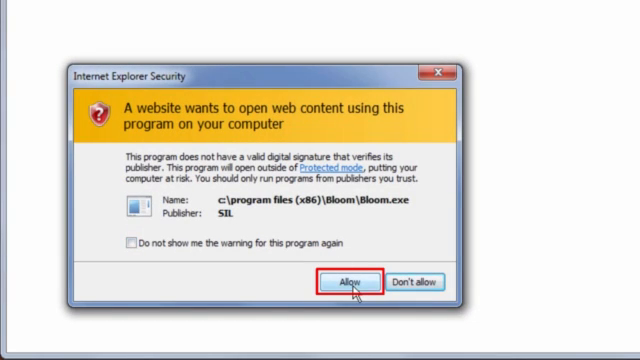
click(349, 282)
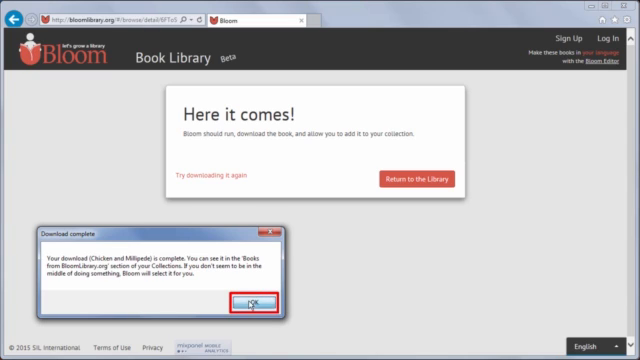
- Dismiss the Chicken and Millipede download-complete message
click(249, 300)
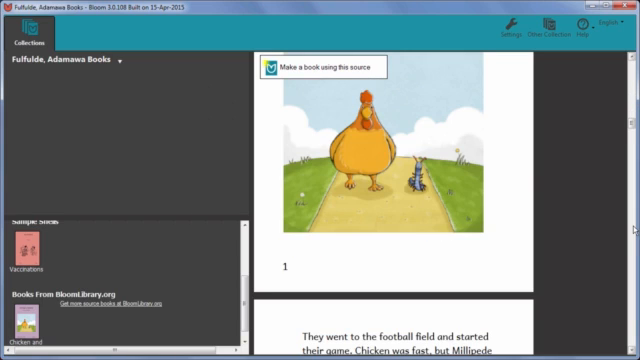
- Make a new book from the Chicken and Millipede source under Books From BloomLibrary.org
scroll(down, 3)
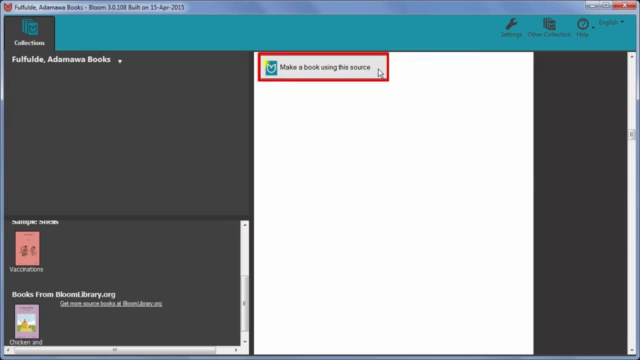
click(328, 68)
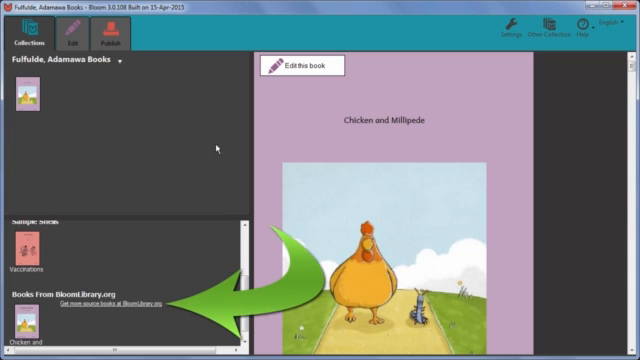
mouse_move(137, 294)
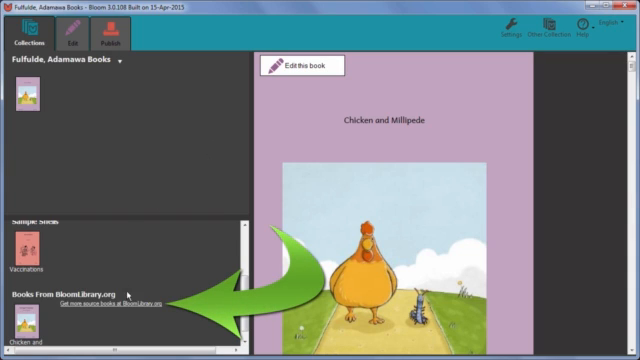
- Follow the 'Get more source books at BloomLibrary.org' link back to the online catalogue
click(107, 303)
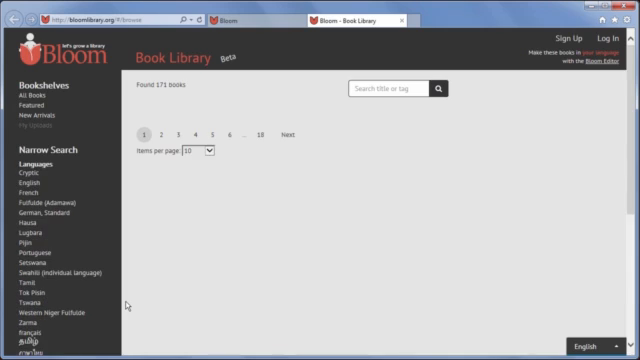